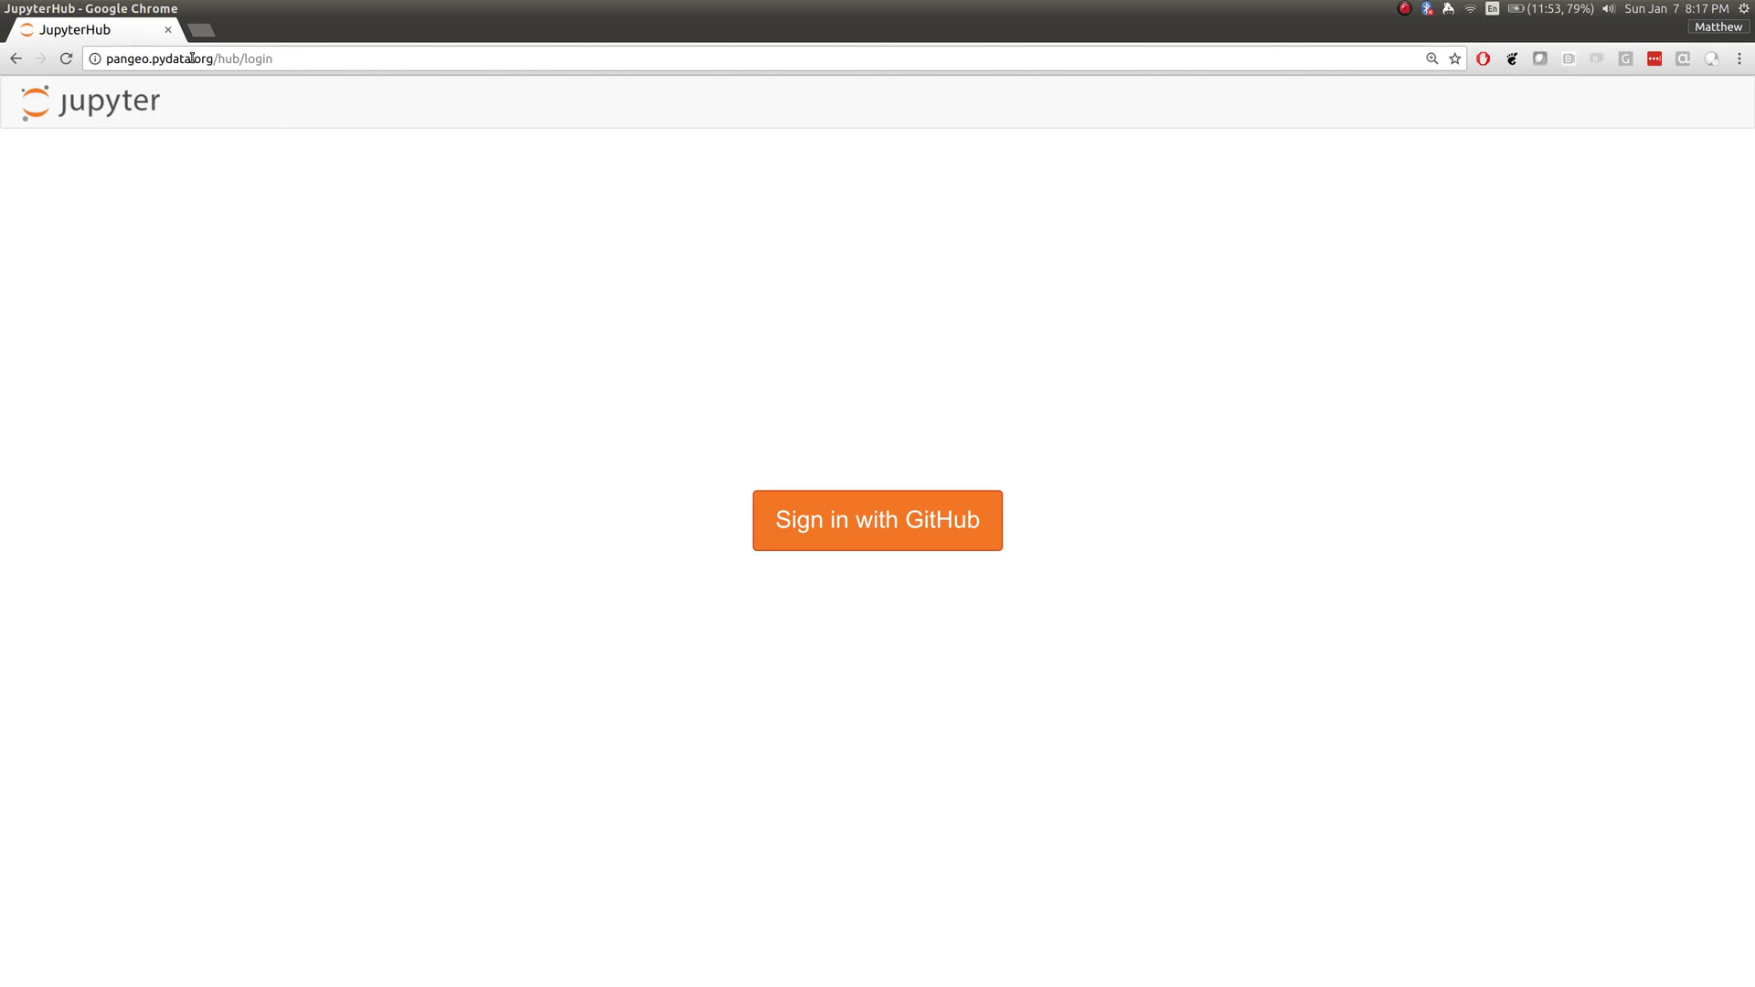
Sign in to the Pangeo hub with GitHub and land in the xarray-short notebook.
{"action": "left_click", "coordinate": [877, 519]}
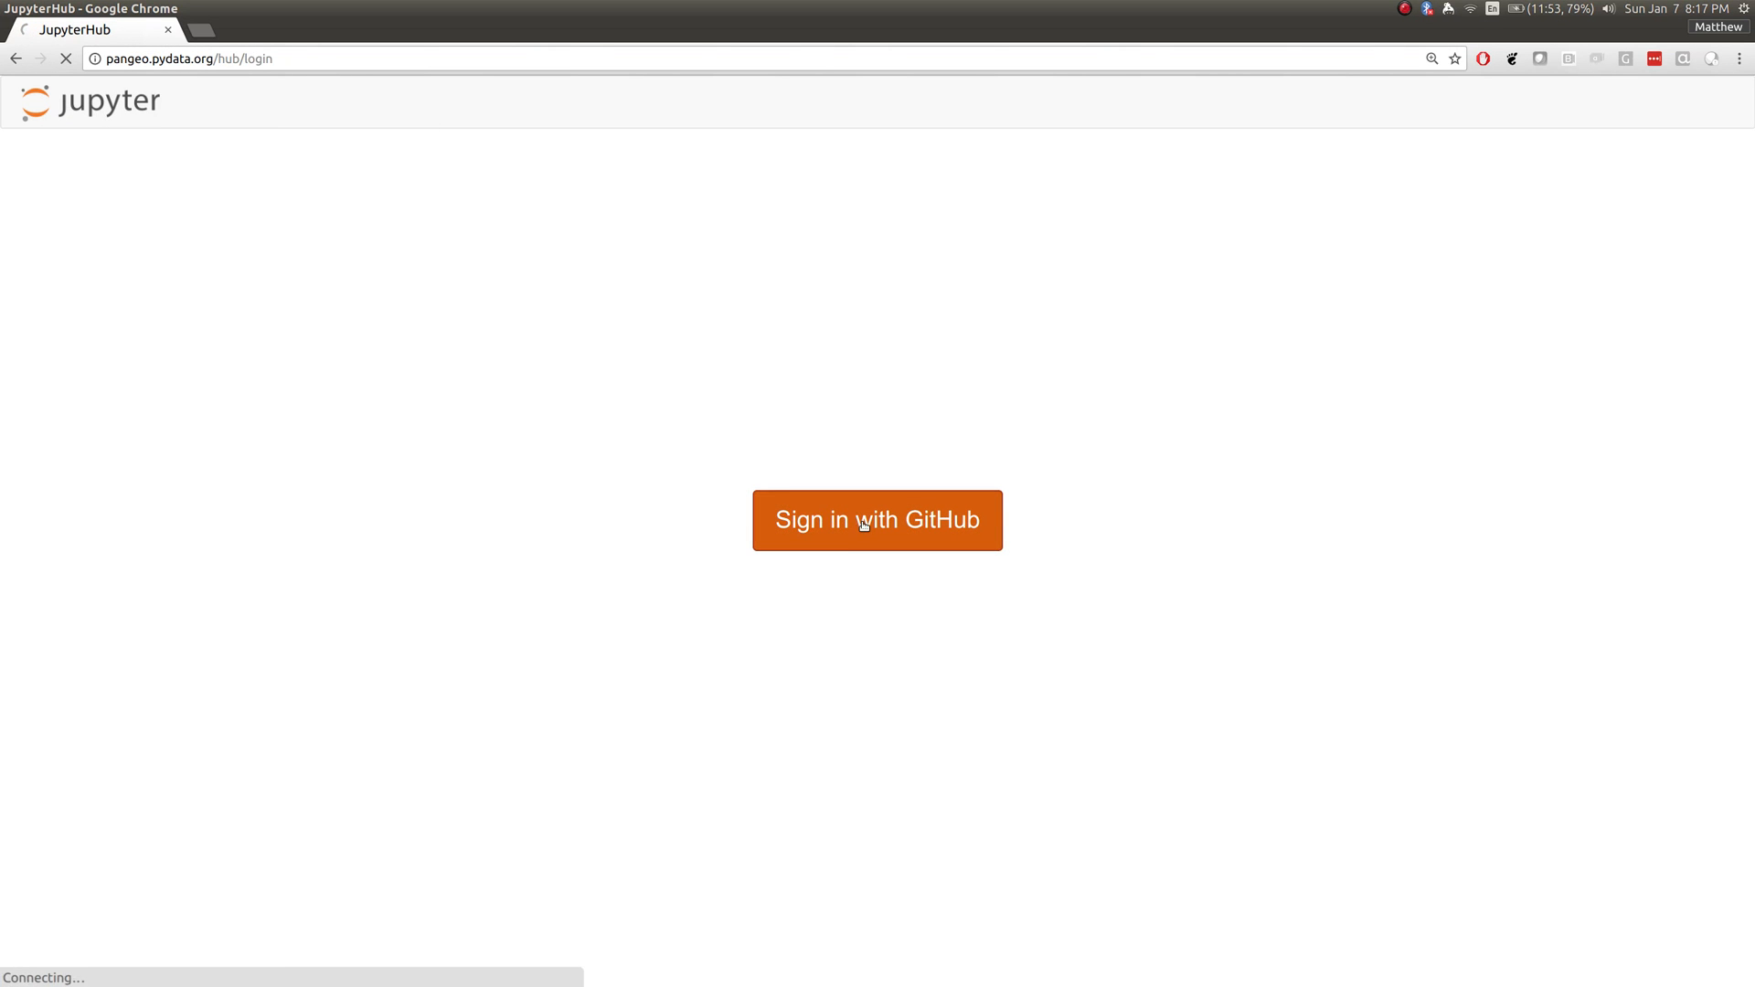
{"action": "left_click", "coordinate": [875, 520]}
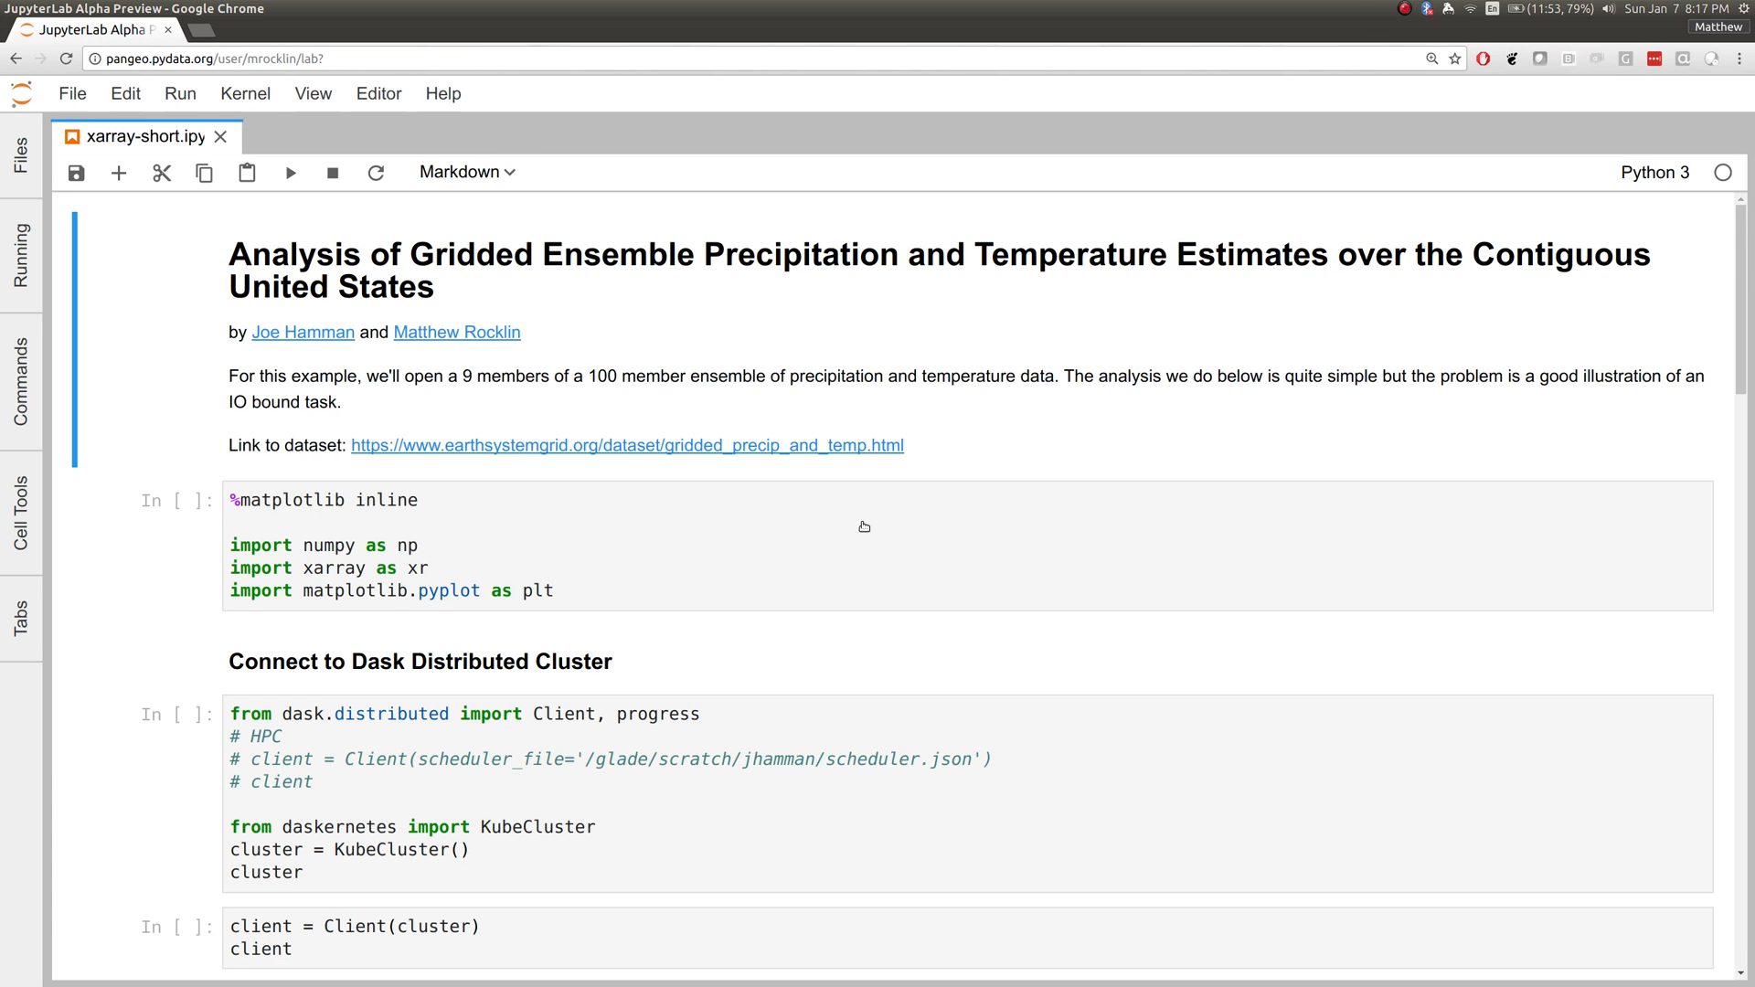
Start a Terminal from the Launcher, then run the import and Dask cluster cells.
{"action": "left_click", "coordinate": [20, 157]}
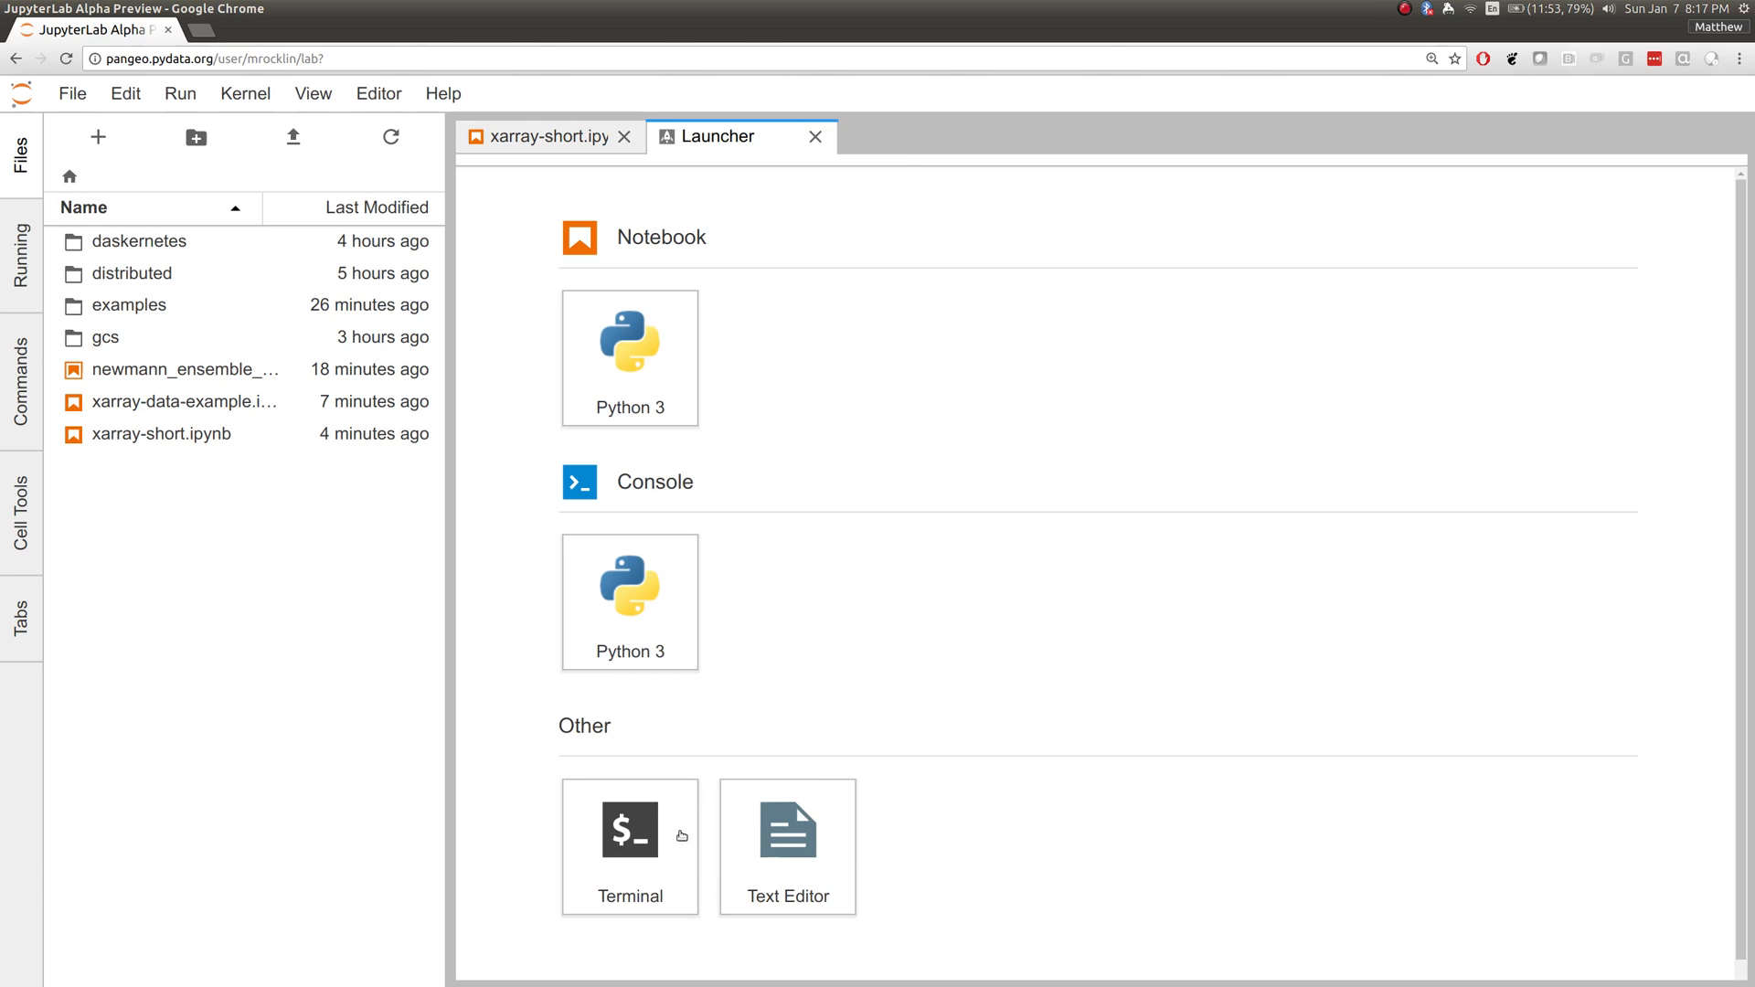
{"action": "left_click", "coordinate": [629, 826]}
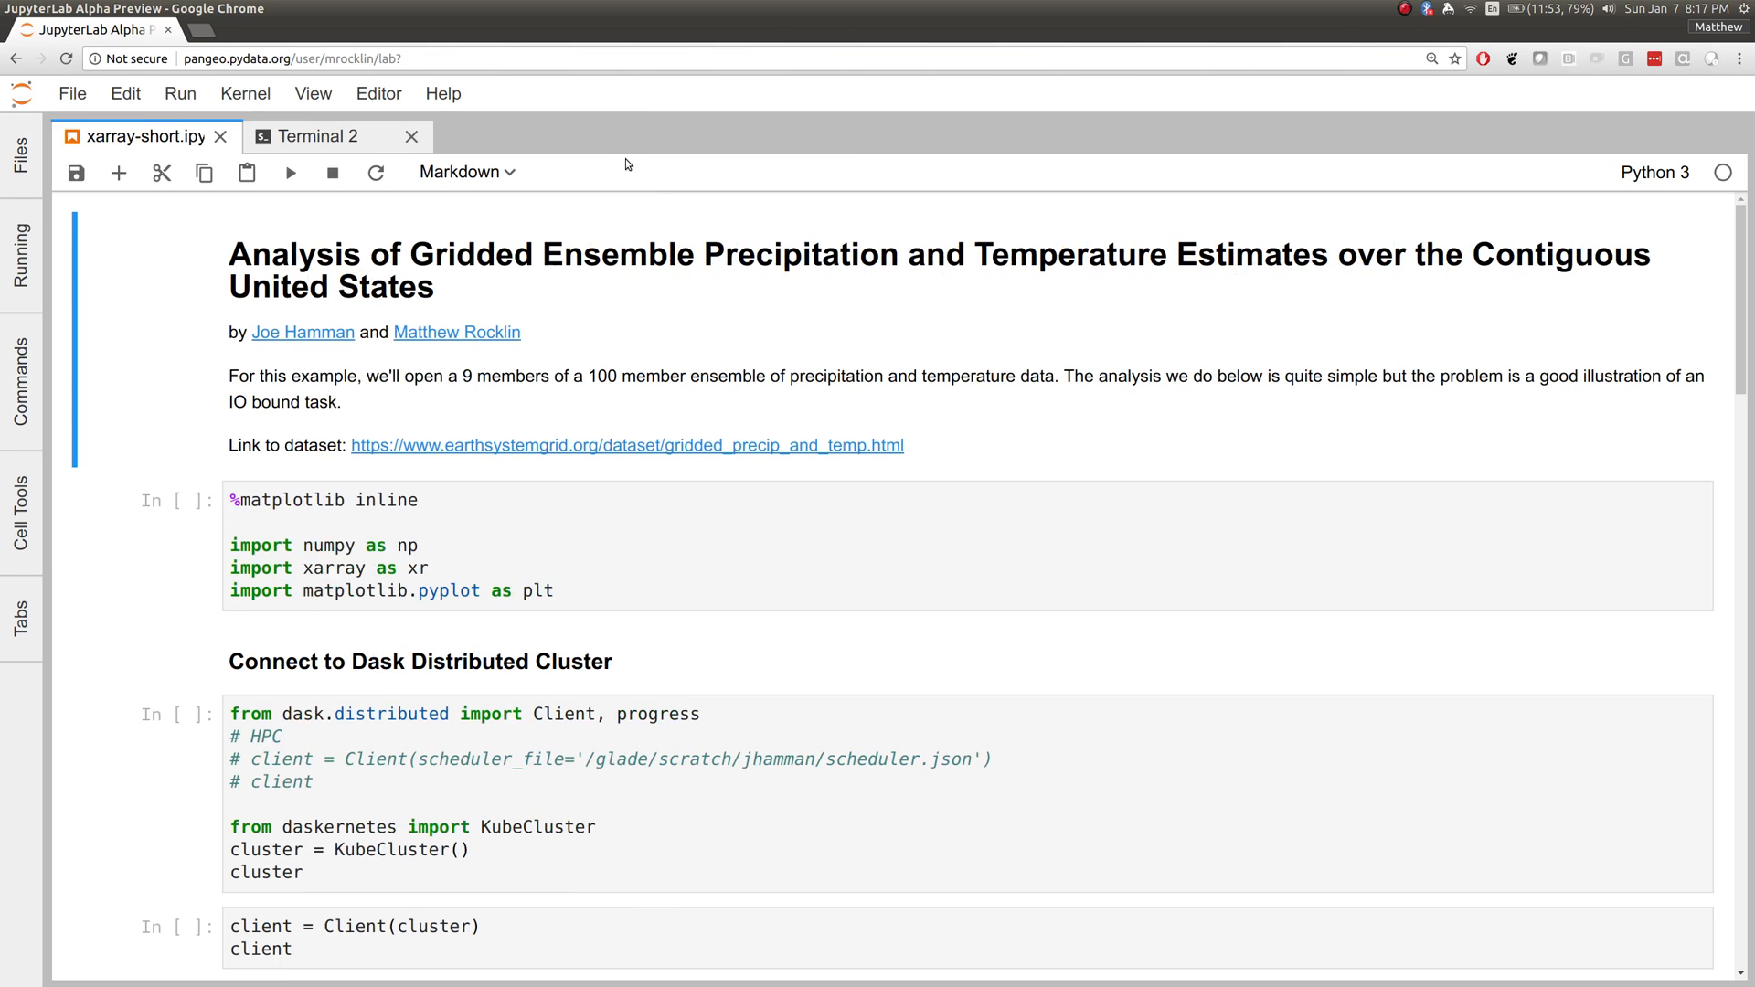
{"action": "left_click", "coordinate": [288, 172]}
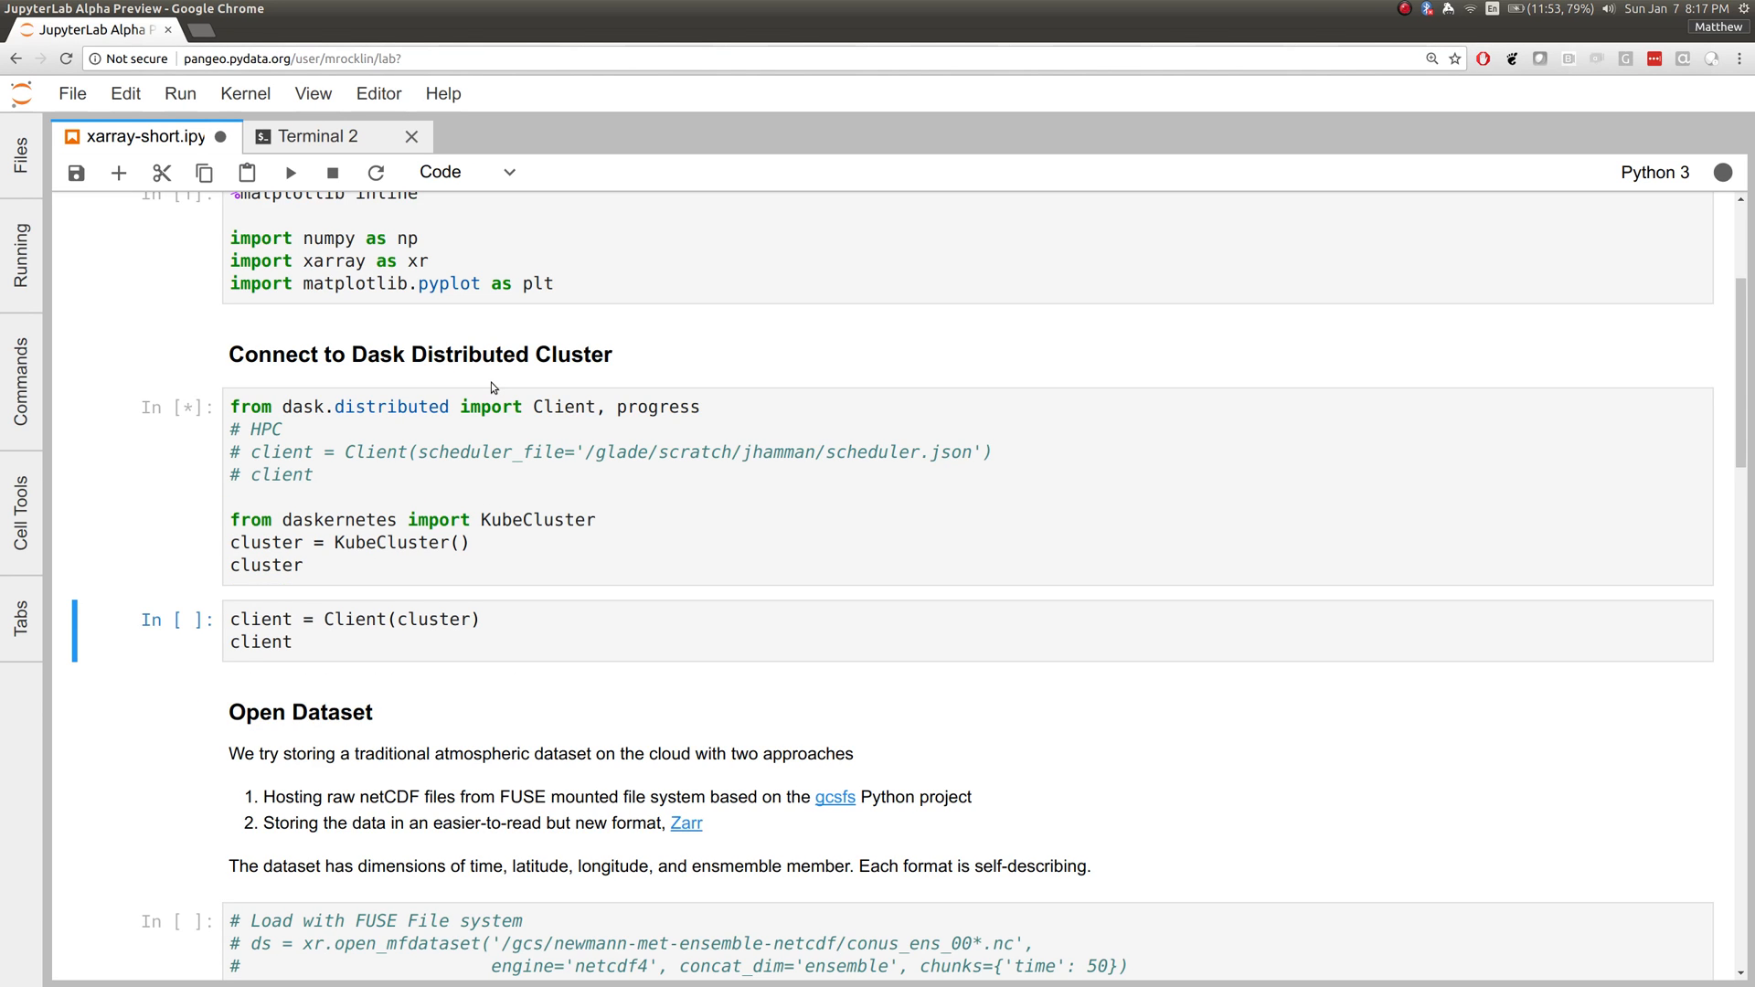
Request 30 workers in the cluster widget and open its Dashboard link in a new tab.
{"action": "left_click", "coordinate": [288, 171]}
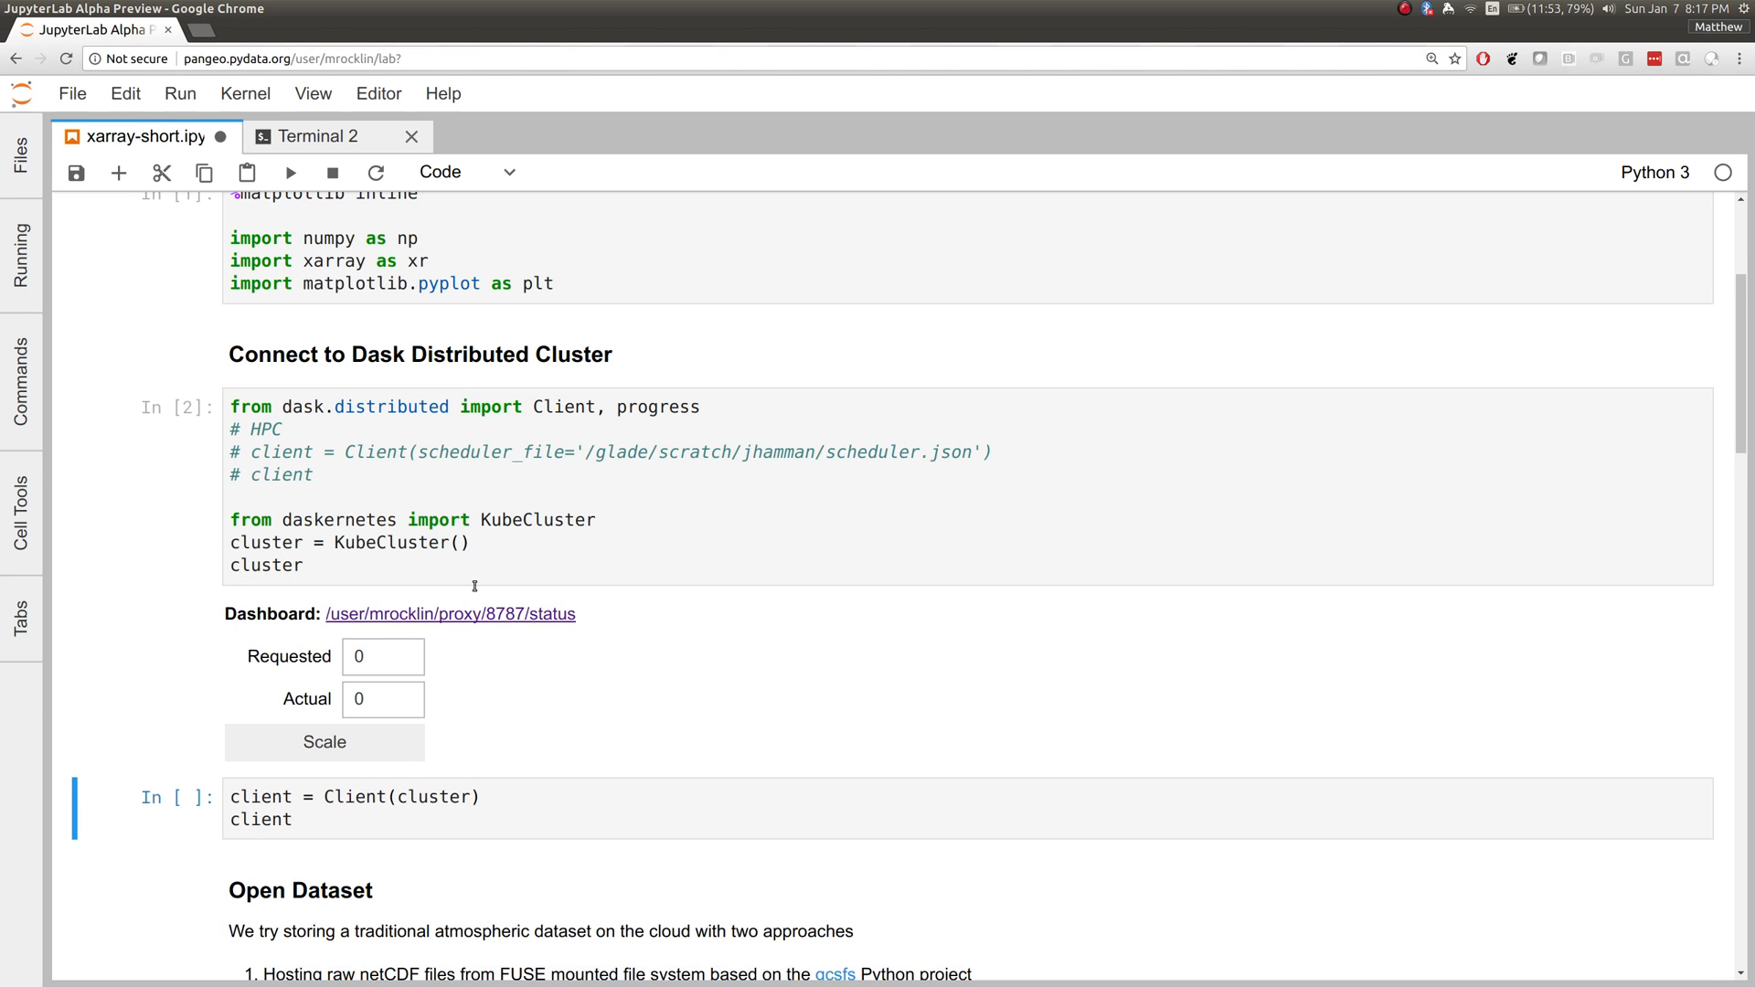
{"action": "mouse_move", "coordinate": [410, 568]}
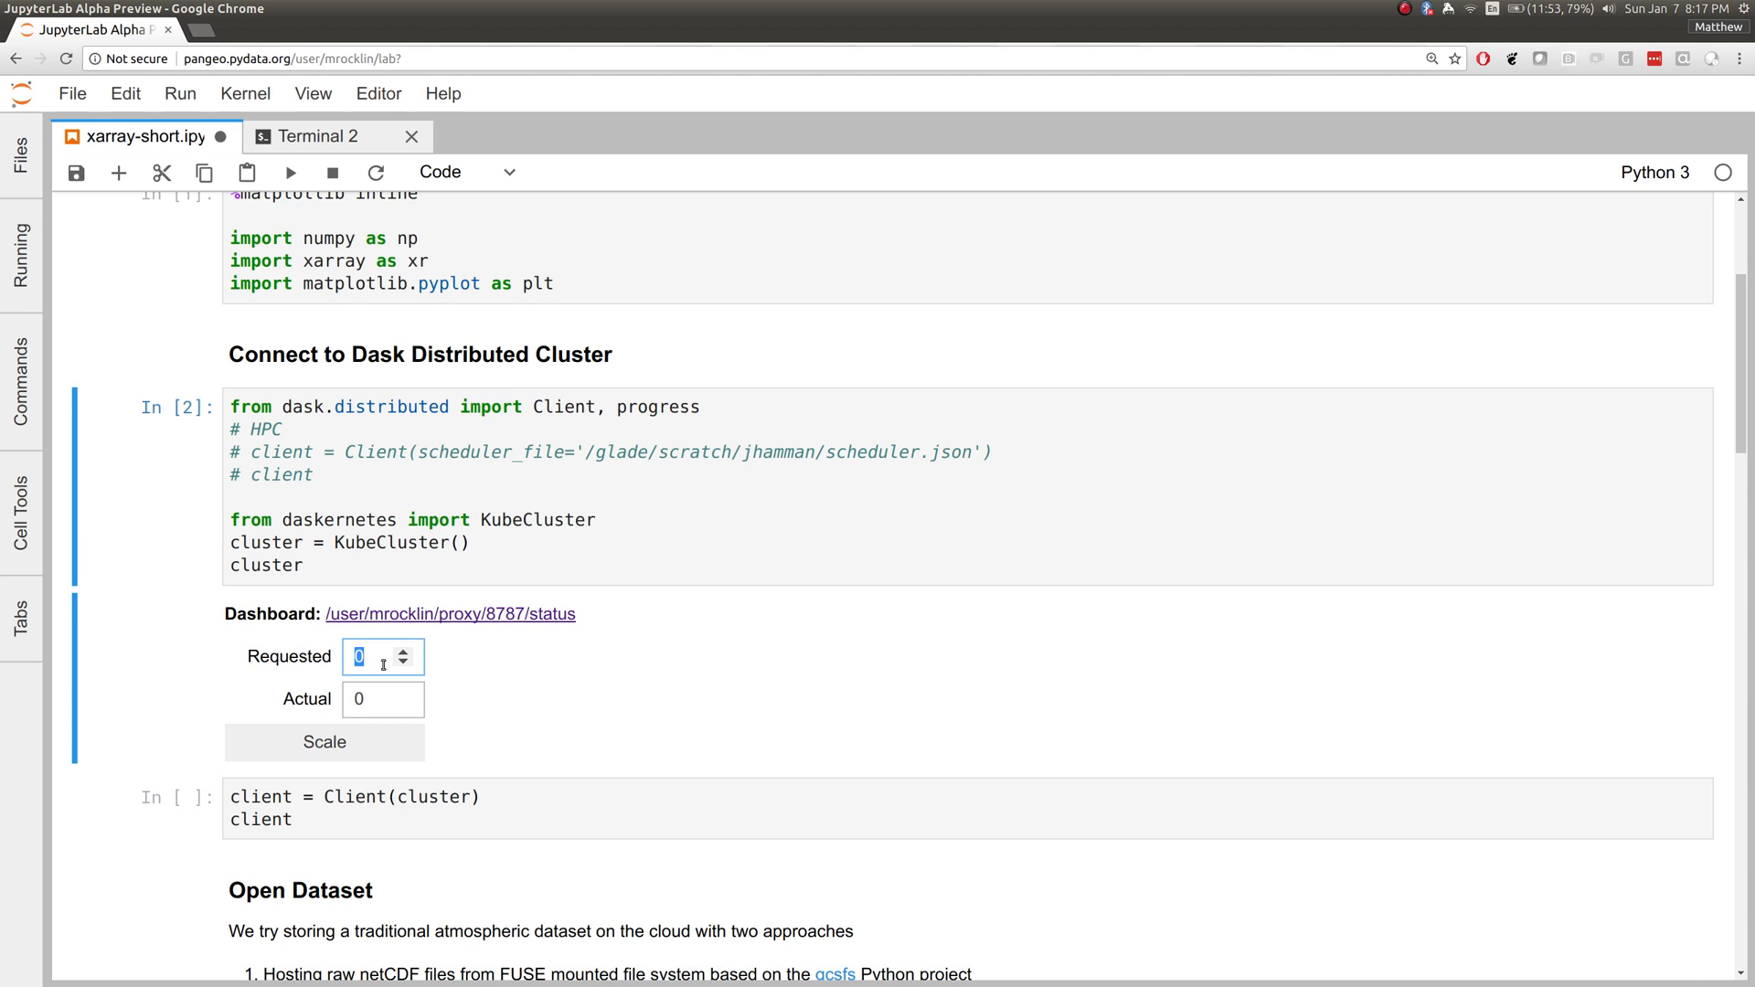
{"action": "type", "text": "30"}
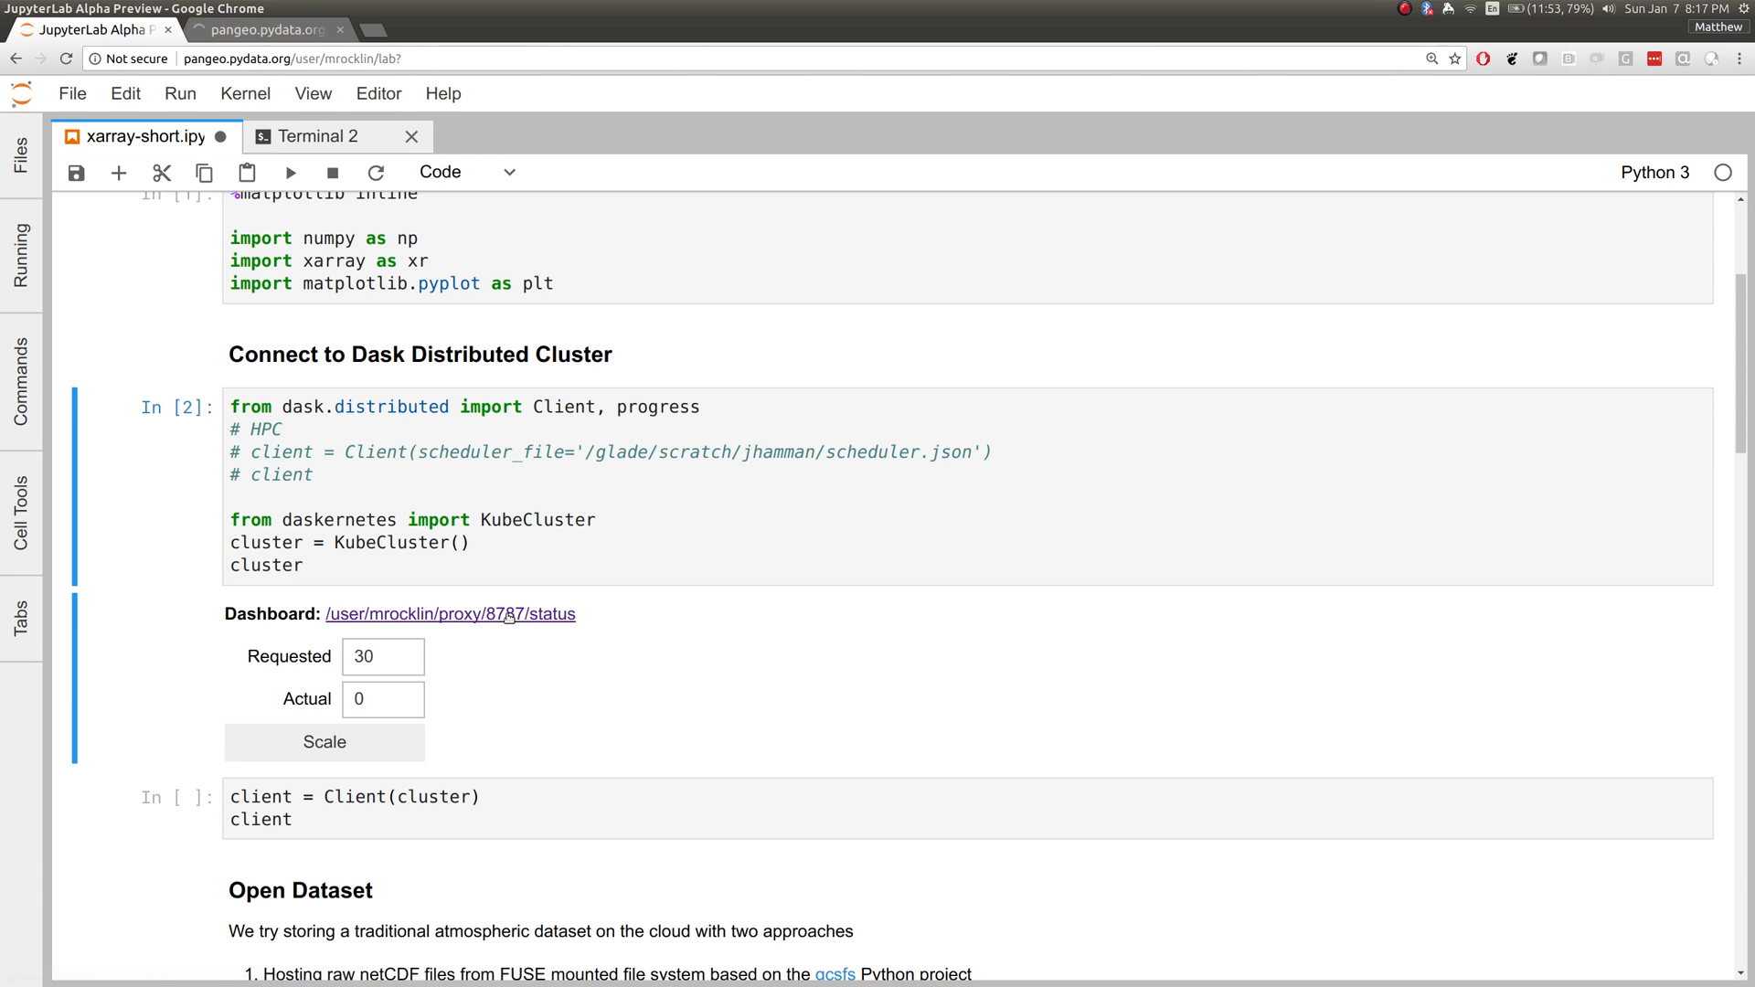
{"action": "left_click", "coordinate": [450, 614]}
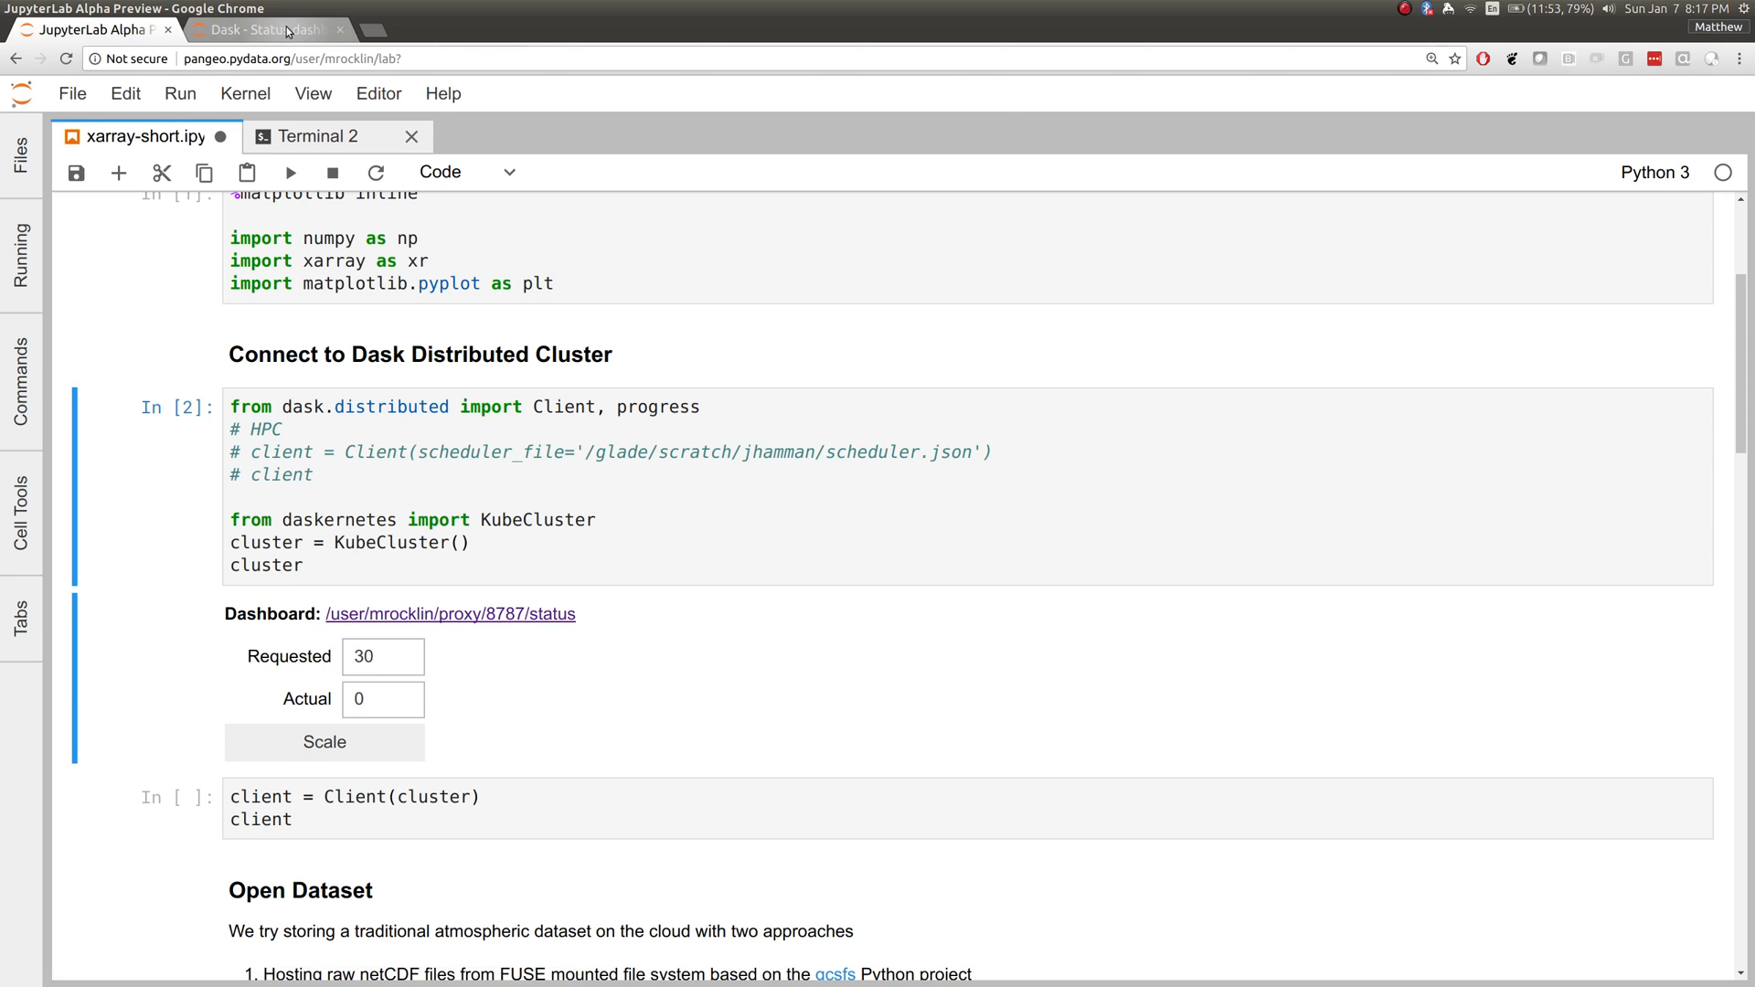
Tile the Dask Status page beside JupyterLab and run the ensemble dataset cell.
{"action": "left_click", "coordinate": [449, 614]}
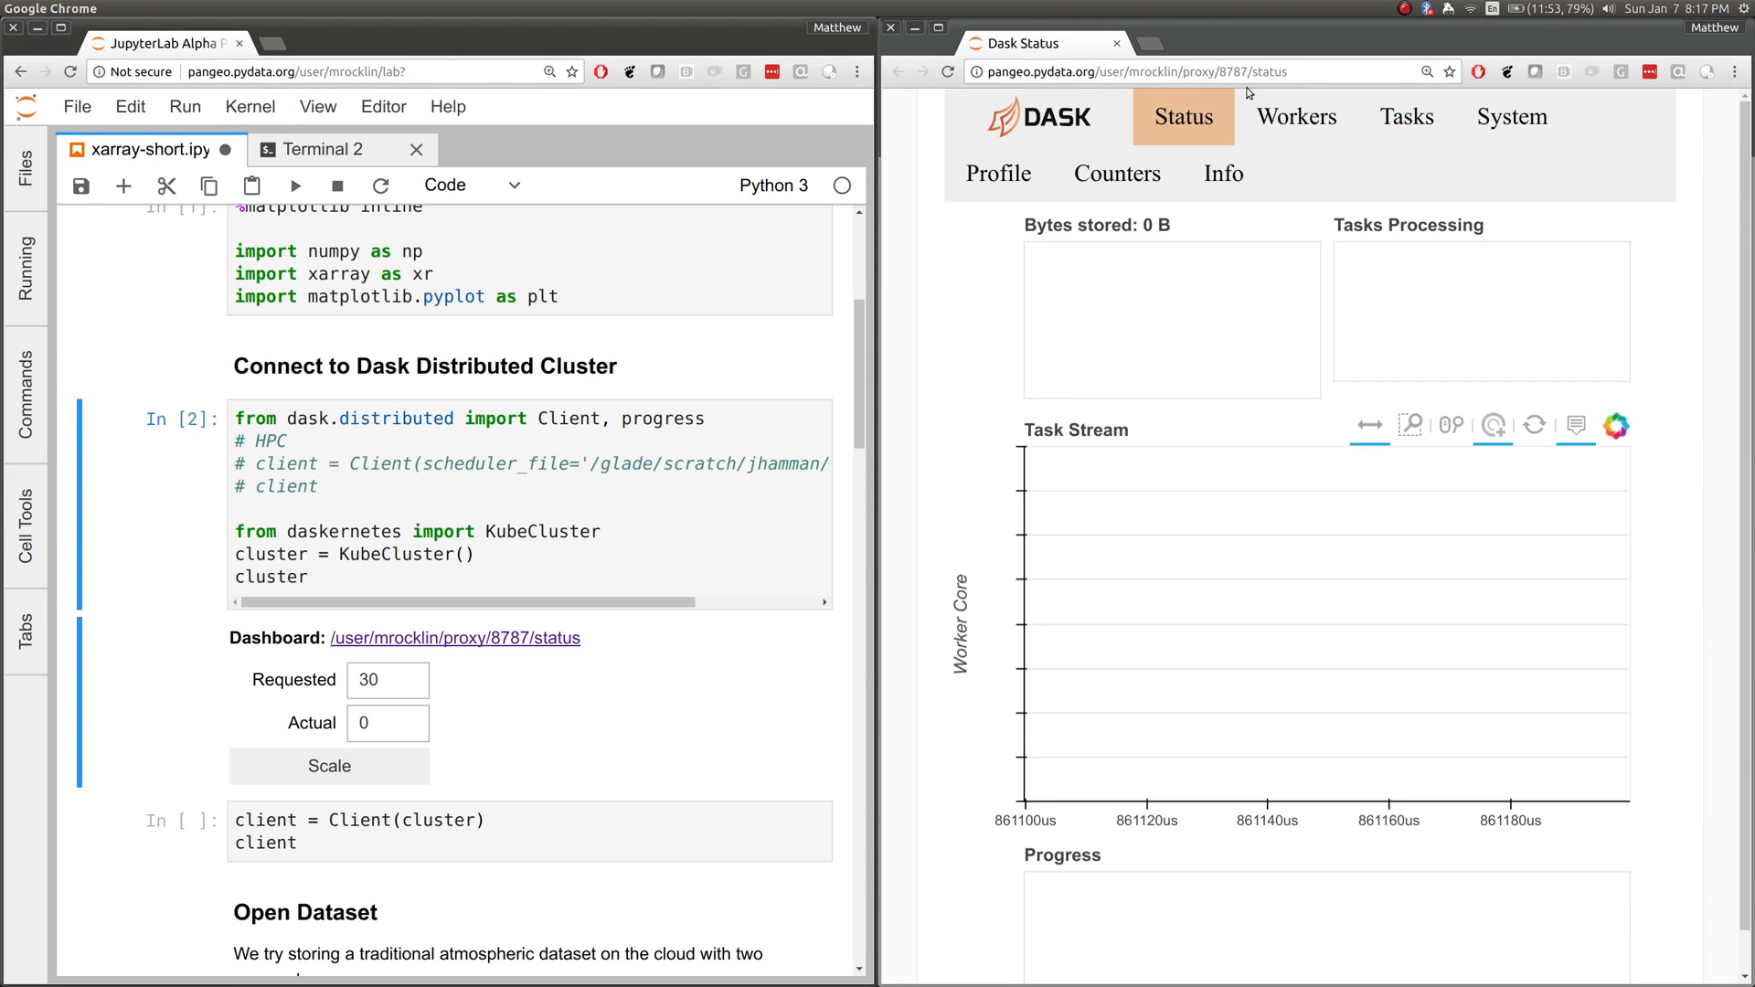
{"action": "left_click", "coordinate": [1297, 115]}
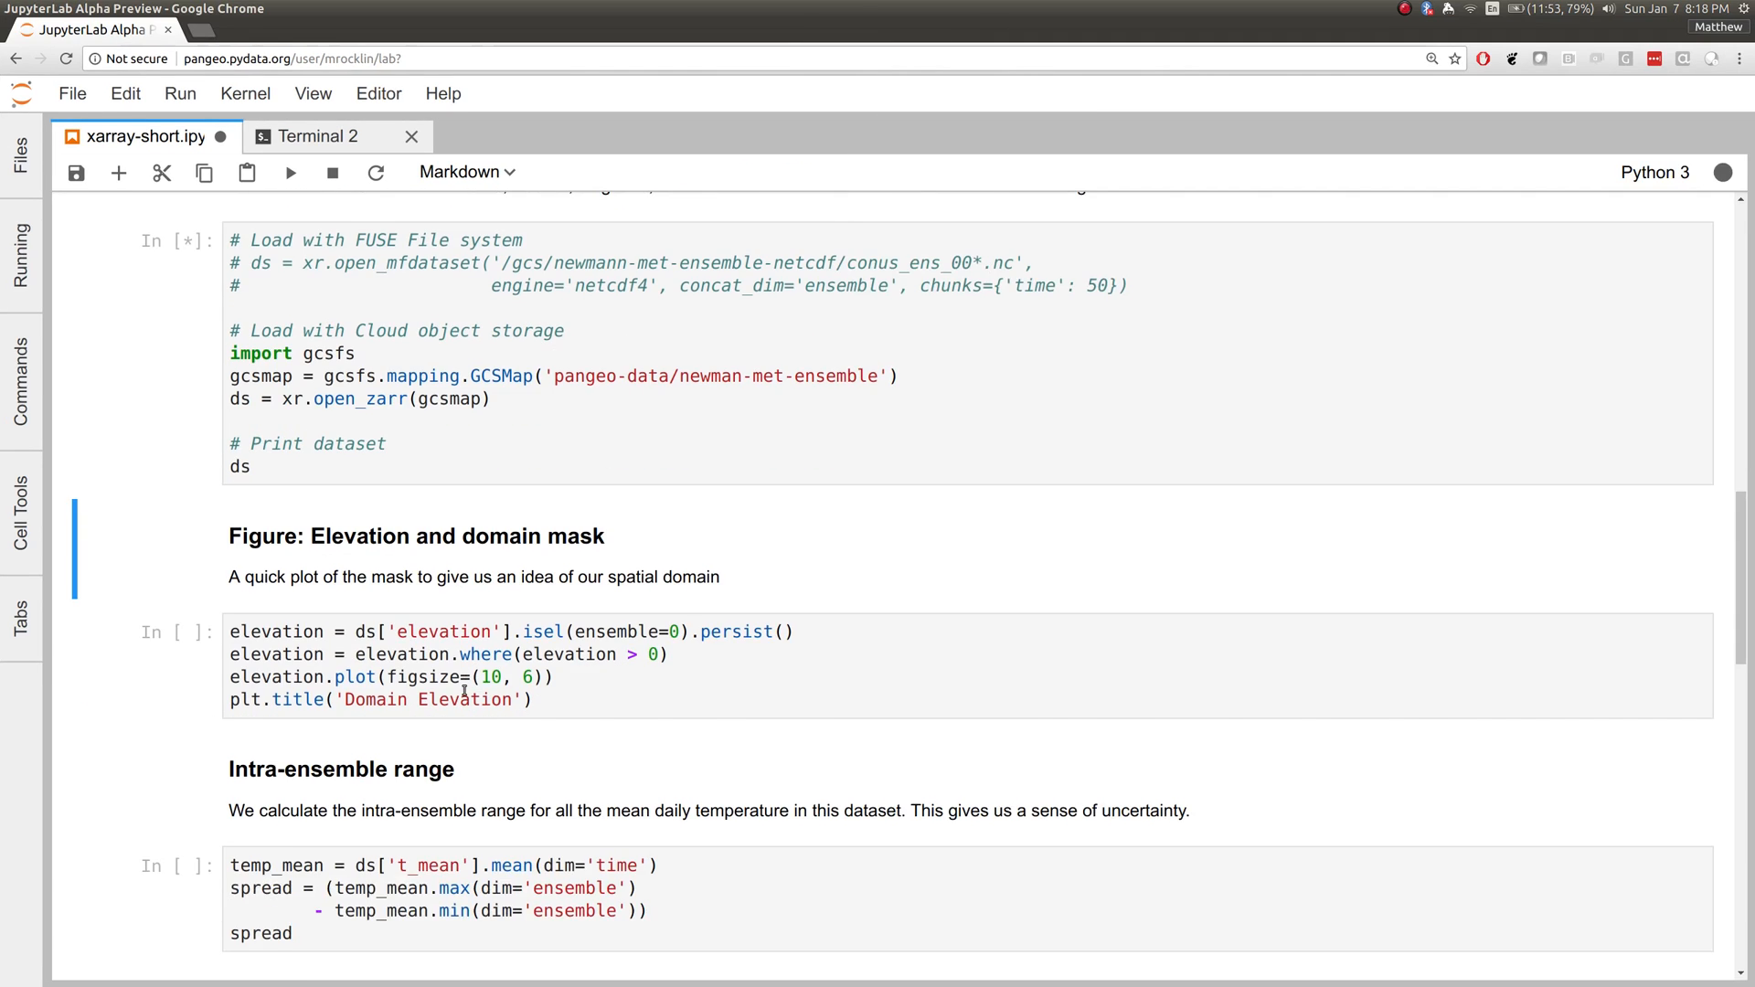
Review the Out[4] dataset printout with the Dask Workers page alongside.
{"action": "left_click", "coordinate": [291, 172]}
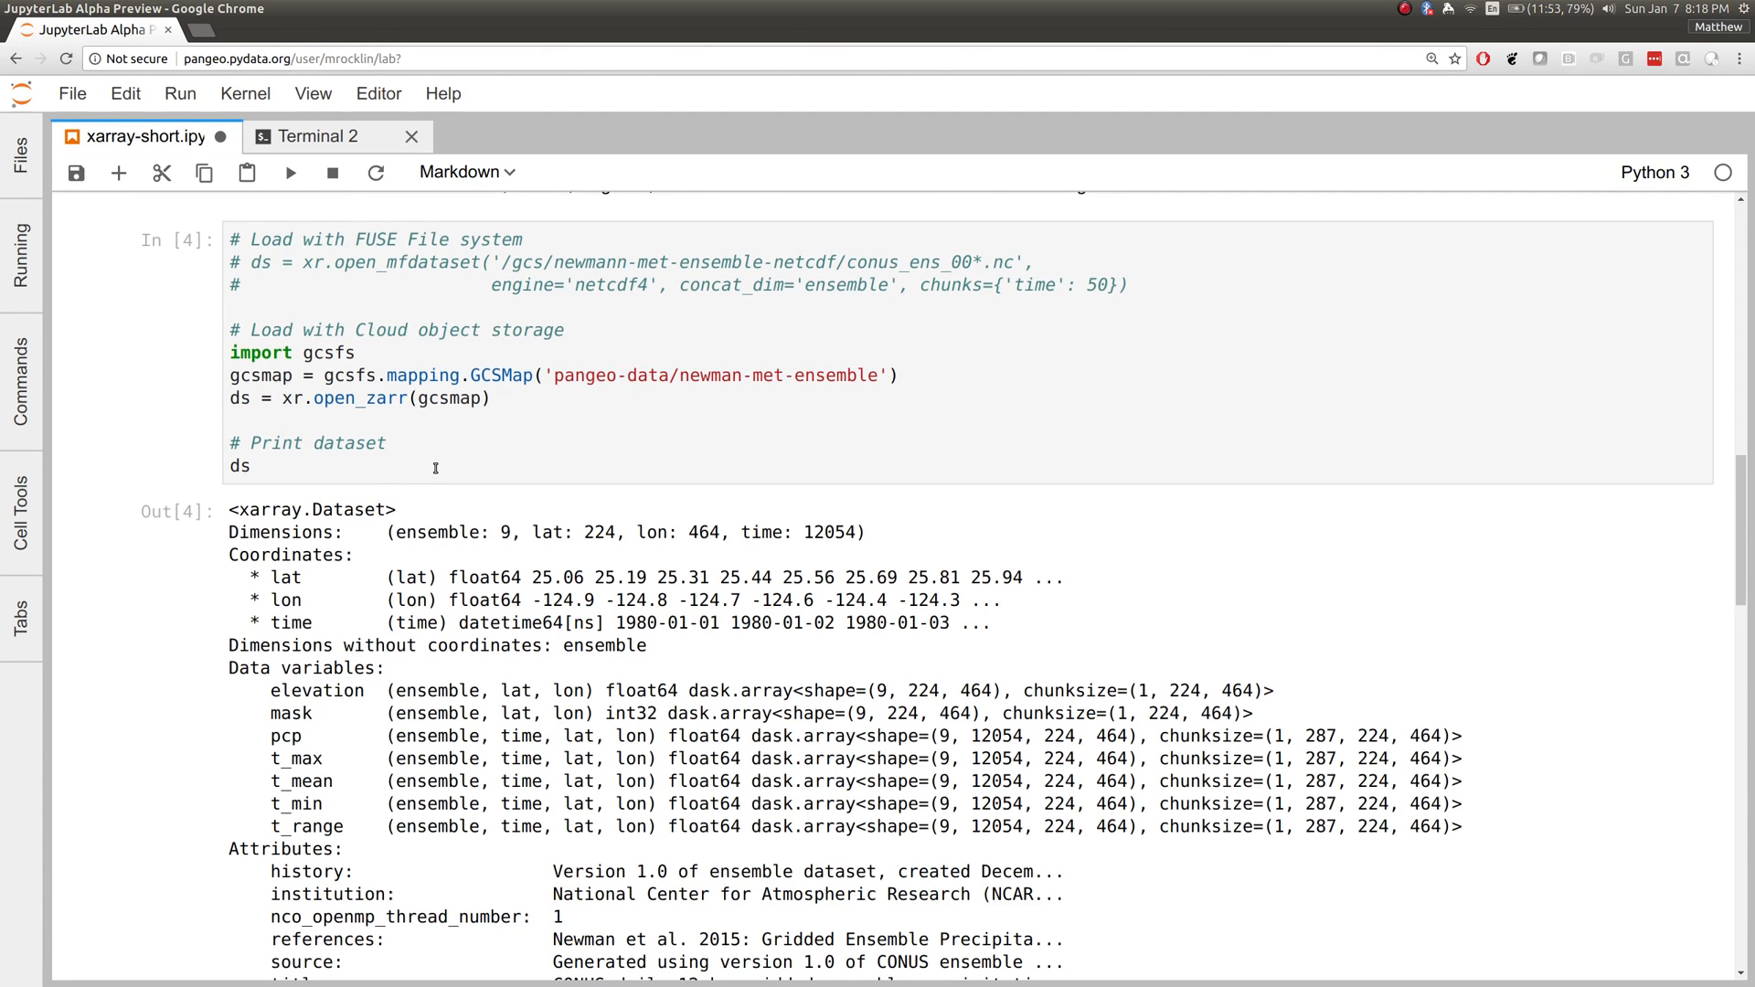
{"action": "scroll", "scroll_direction": "down", "scroll_amount": 3}
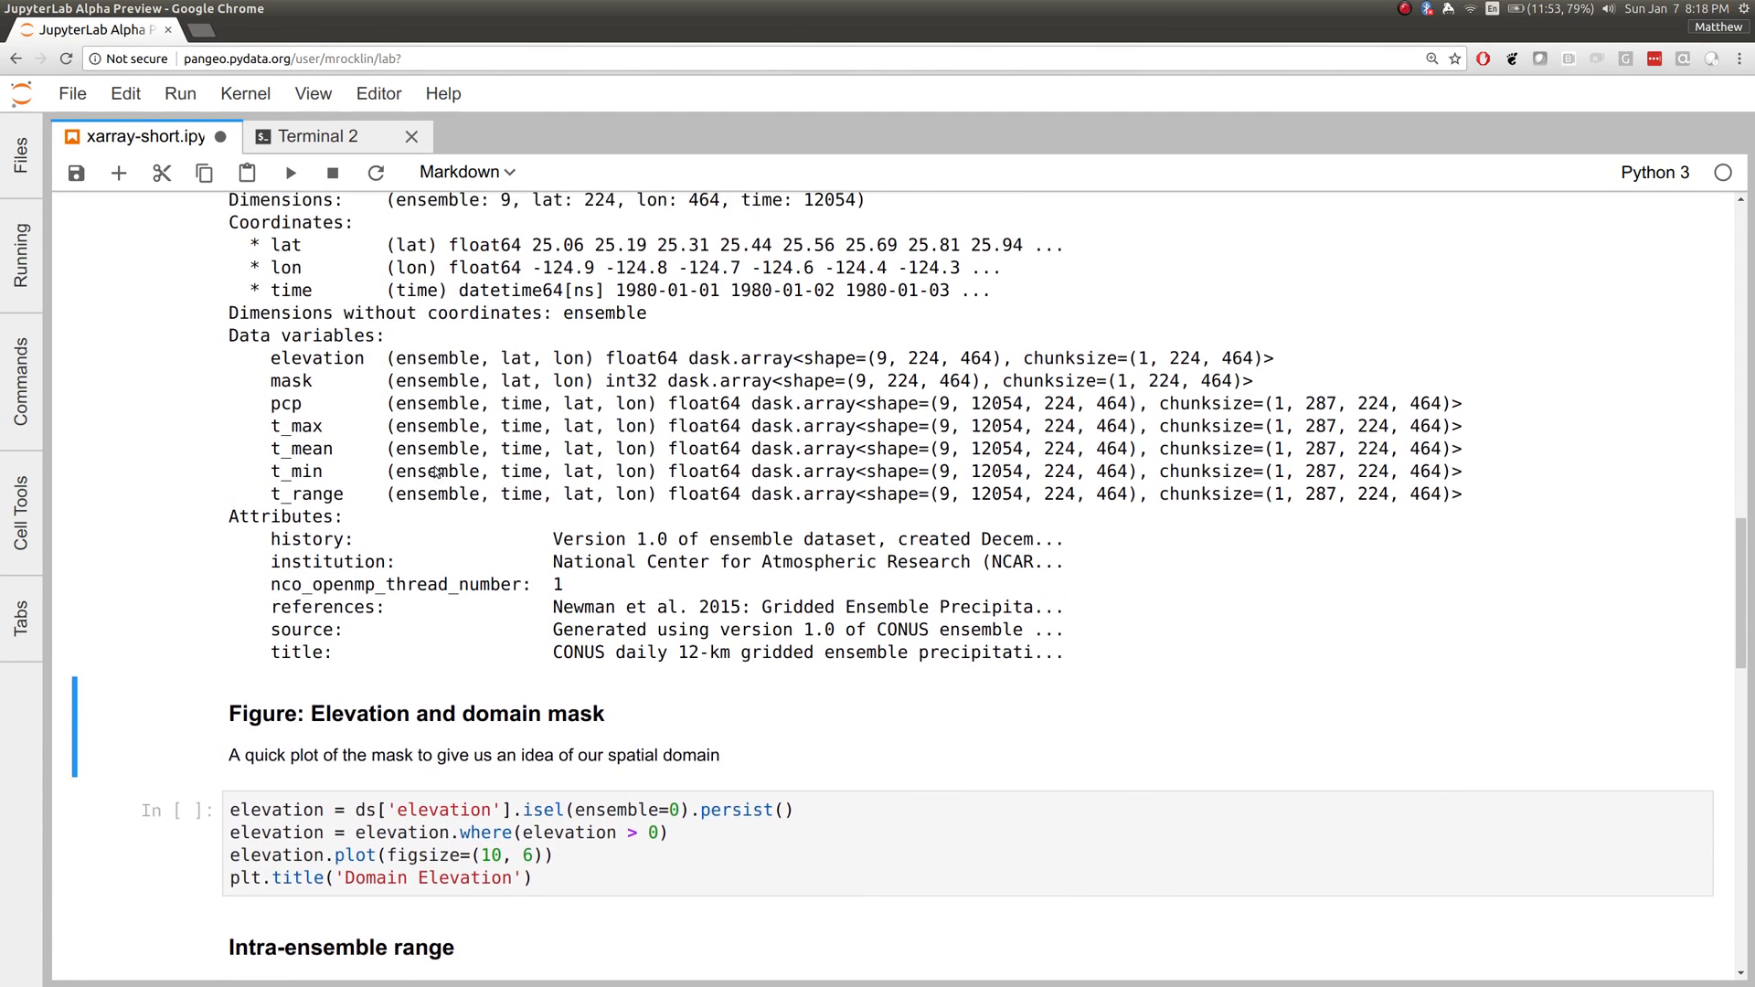
{"action": "scroll", "scroll_direction": "up", "scroll_amount": 3}
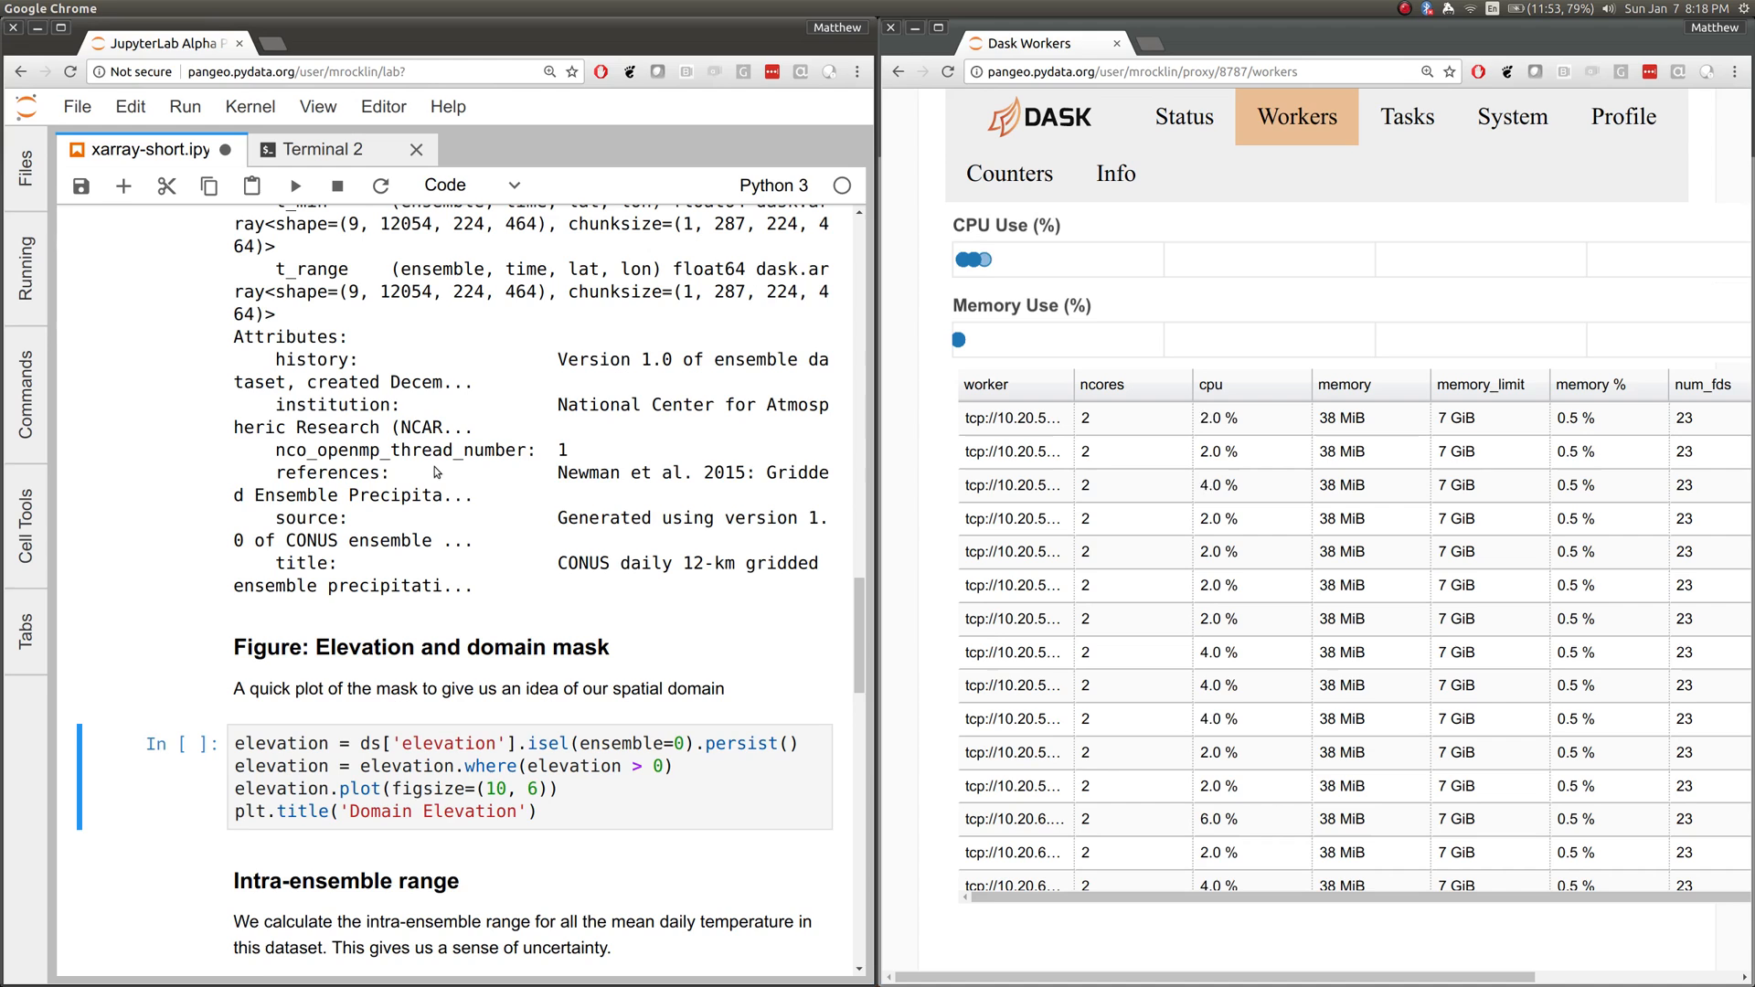
Run the Domain Elevation plot cell and show the dashboard's Status view.
{"action": "left_click", "coordinate": [296, 184]}
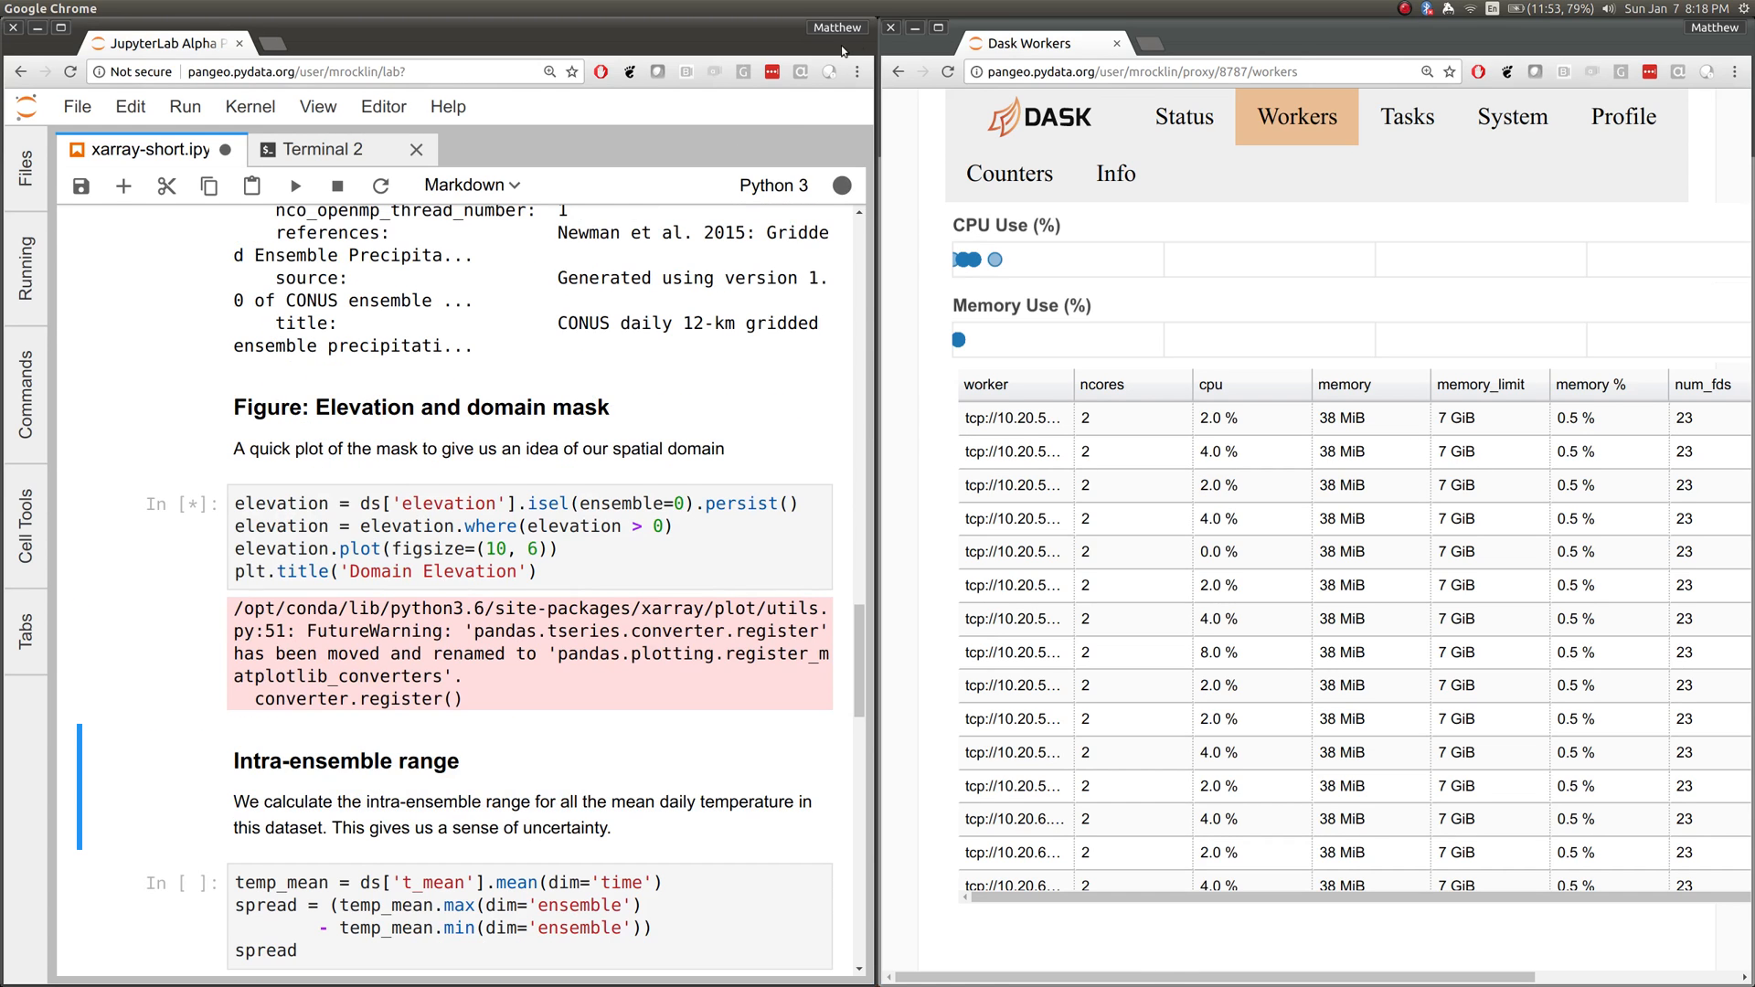
{"action": "left_click", "coordinate": [1183, 117]}
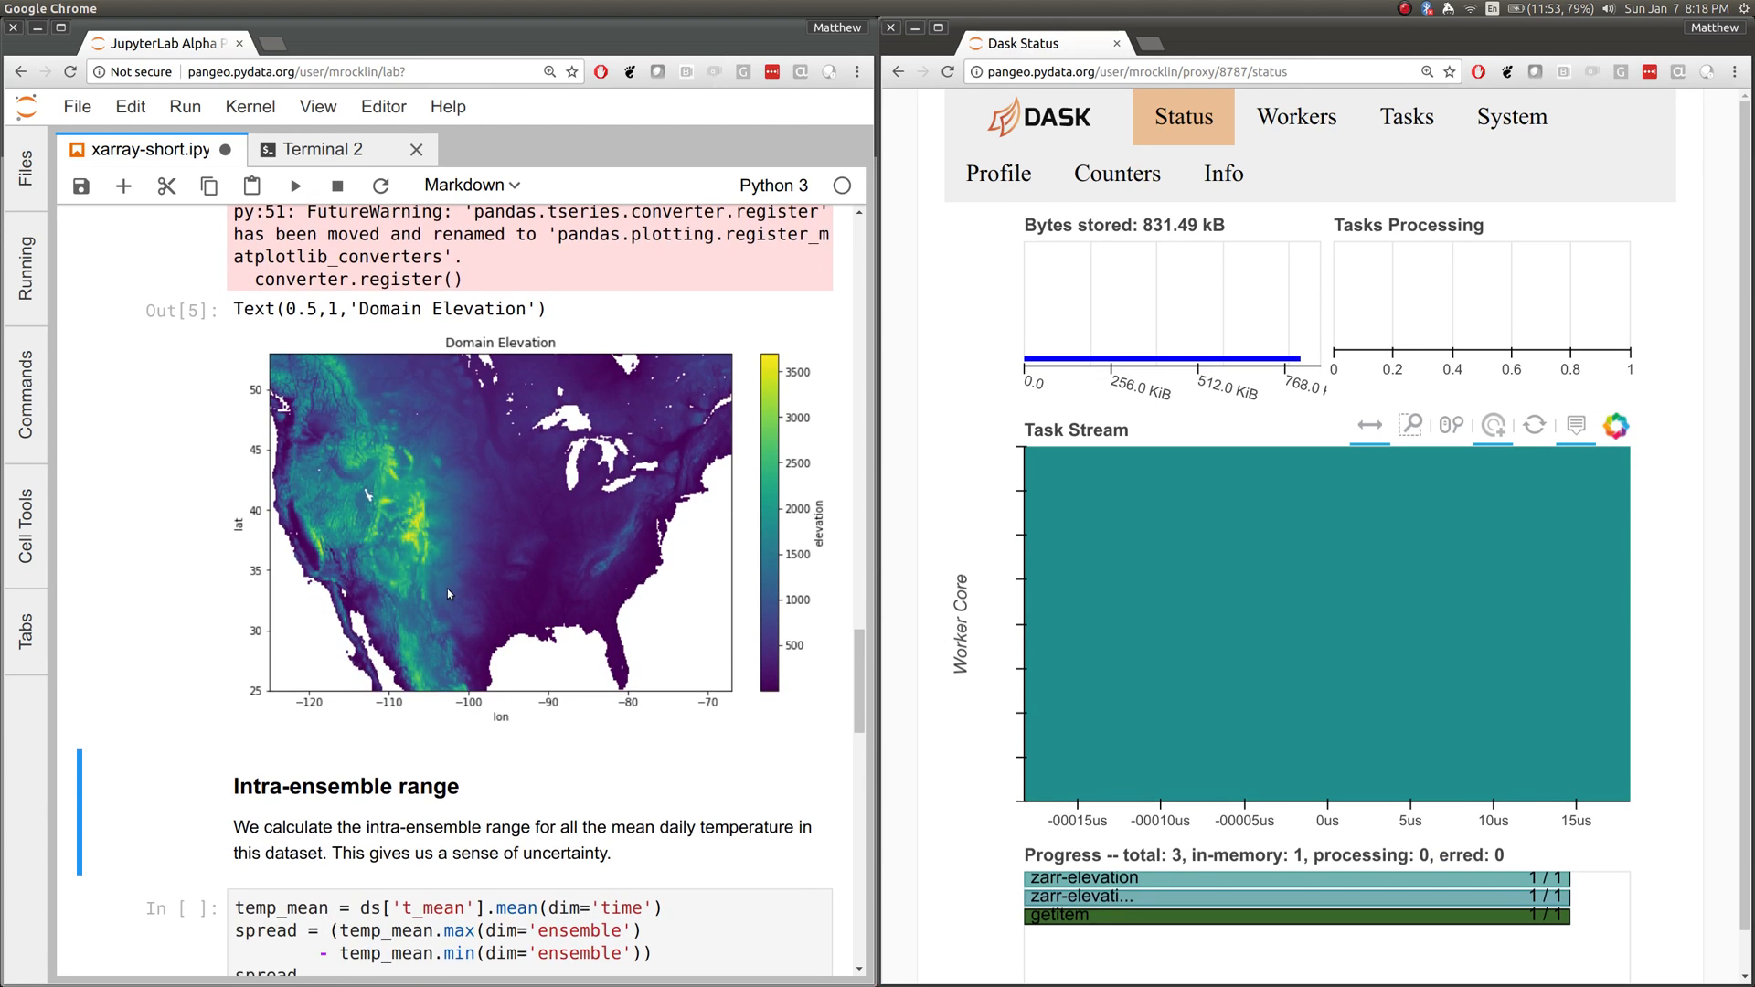
{"action": "mouse_move", "coordinate": [403, 538]}
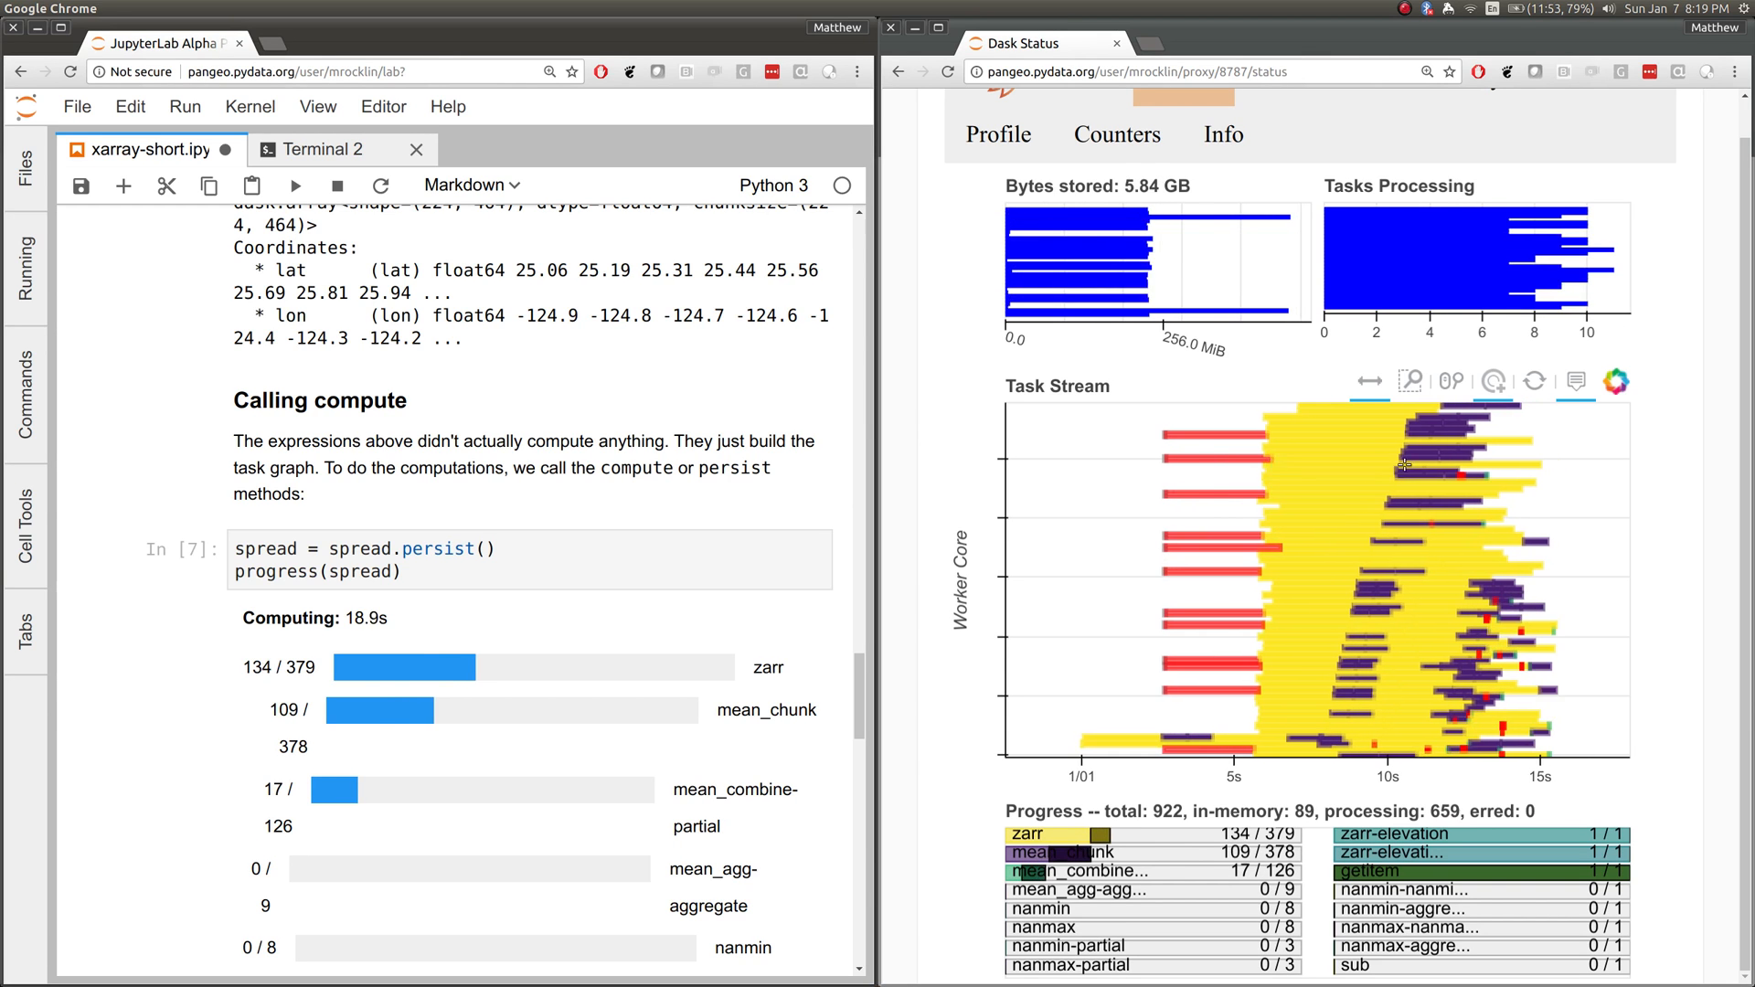
{"action": "mouse_move", "coordinate": [1413, 448]}
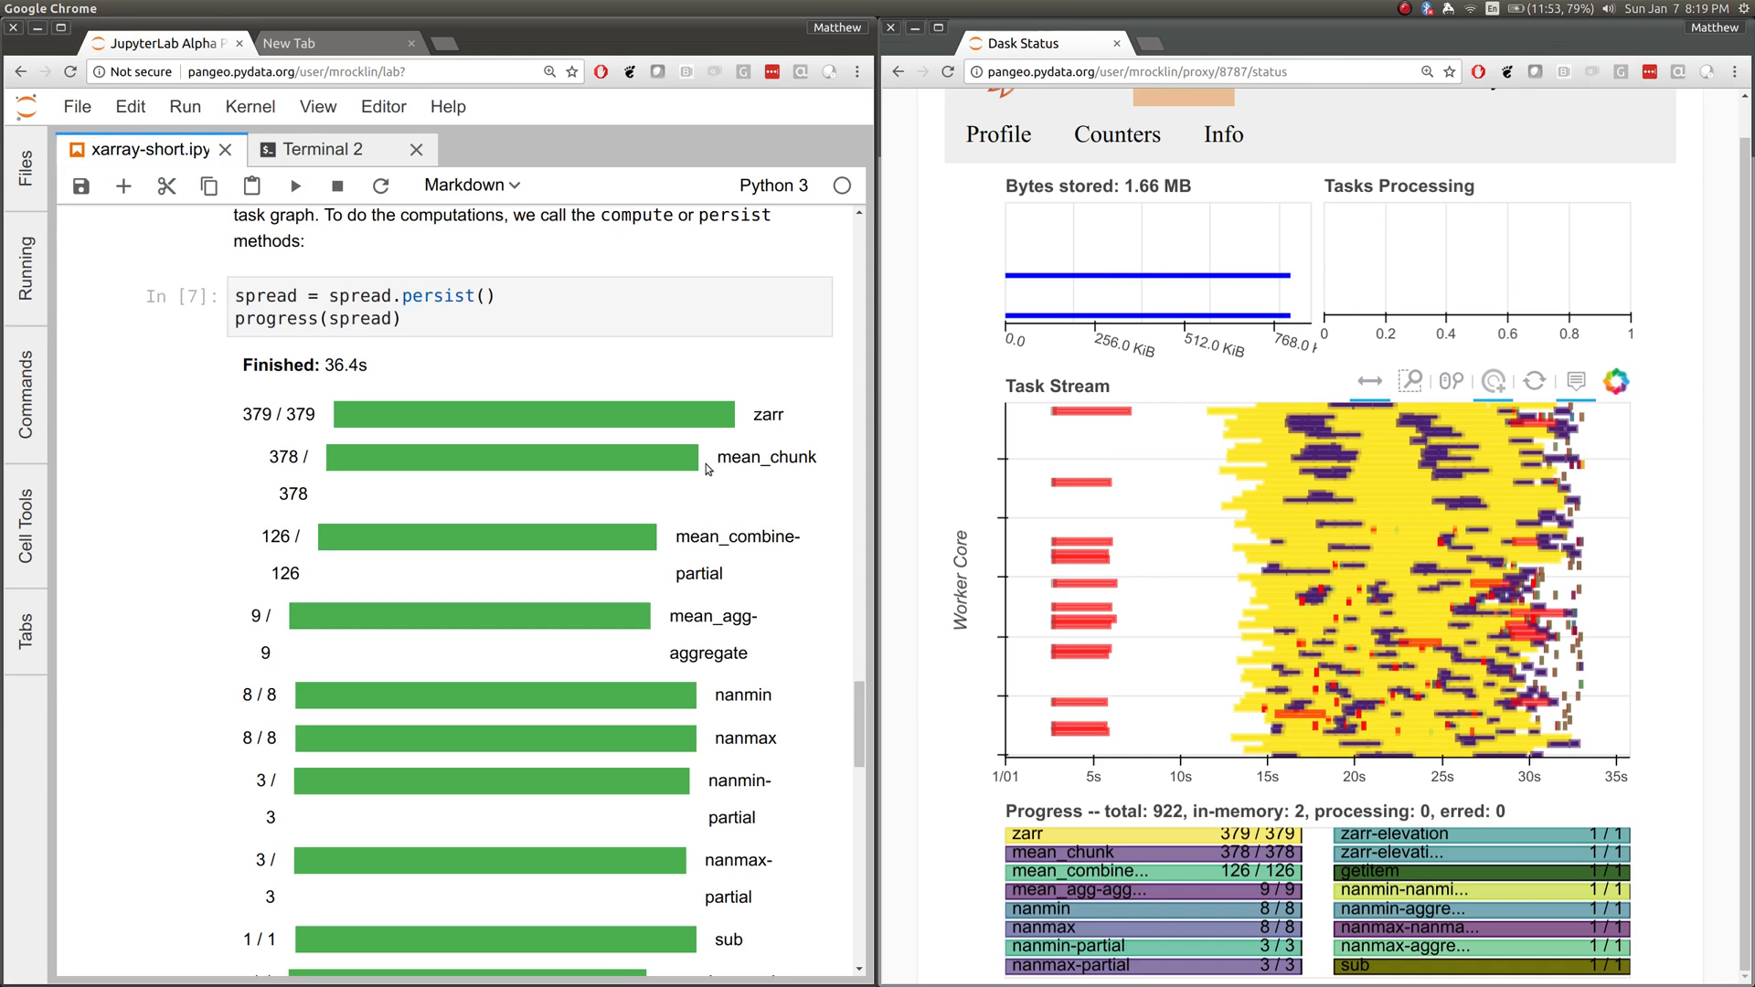
Run spread.persist() with progress(spread) and watch the task stream until finished.
{"action": "scroll", "scroll_direction": "down", "scroll_amount": 3}
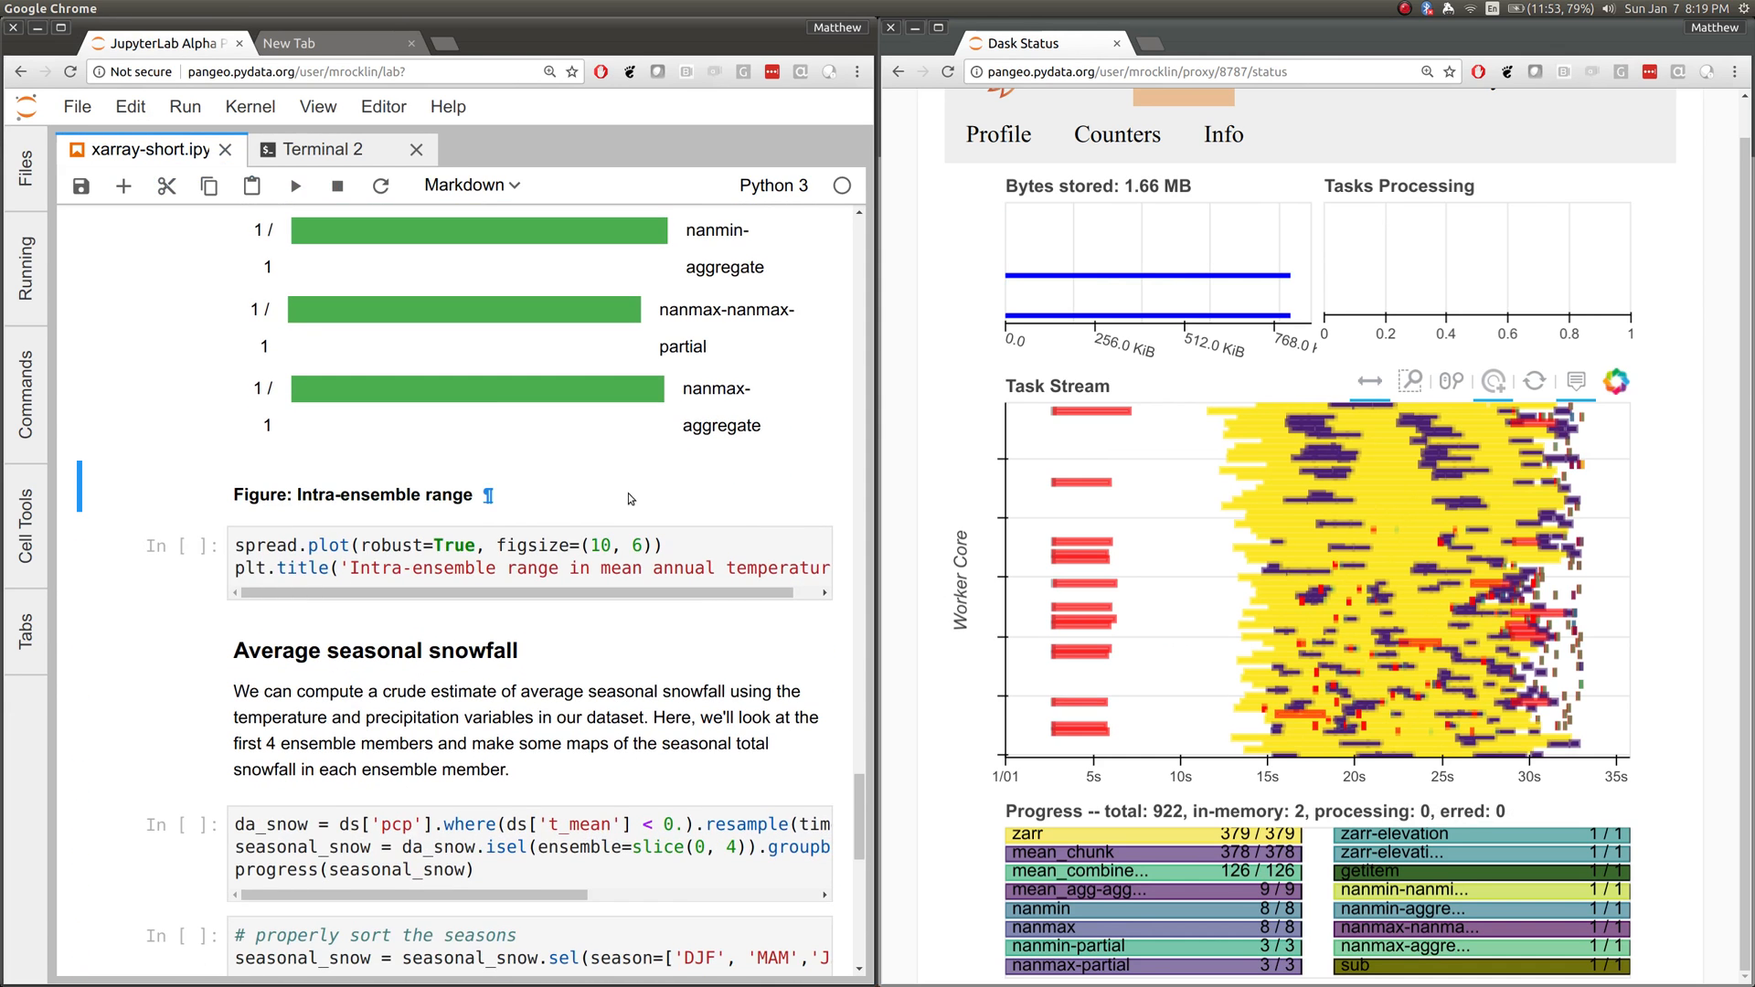